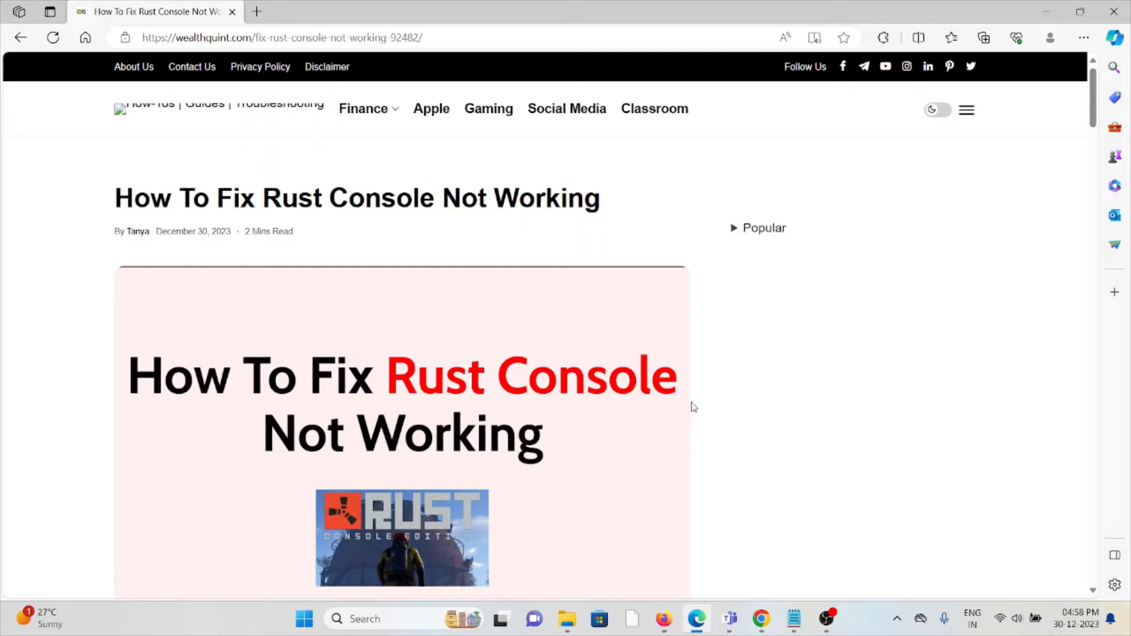
Scroll past the header image to the introduction and PS5 'Something went wrong' screenshot.
scroll("down", 3)
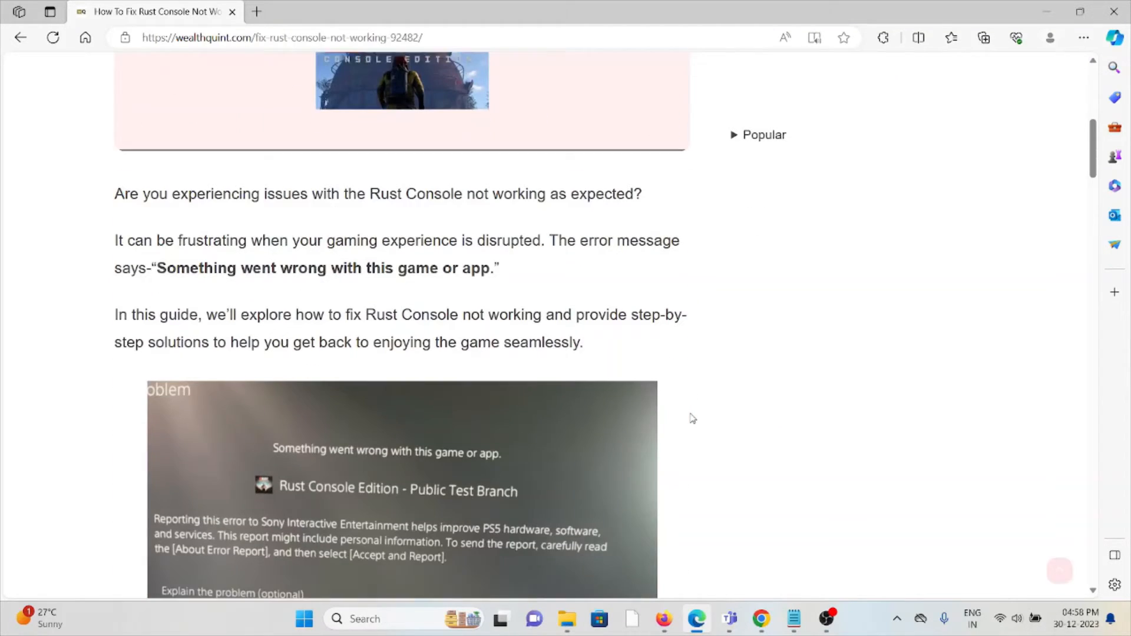
scroll("down", 3)
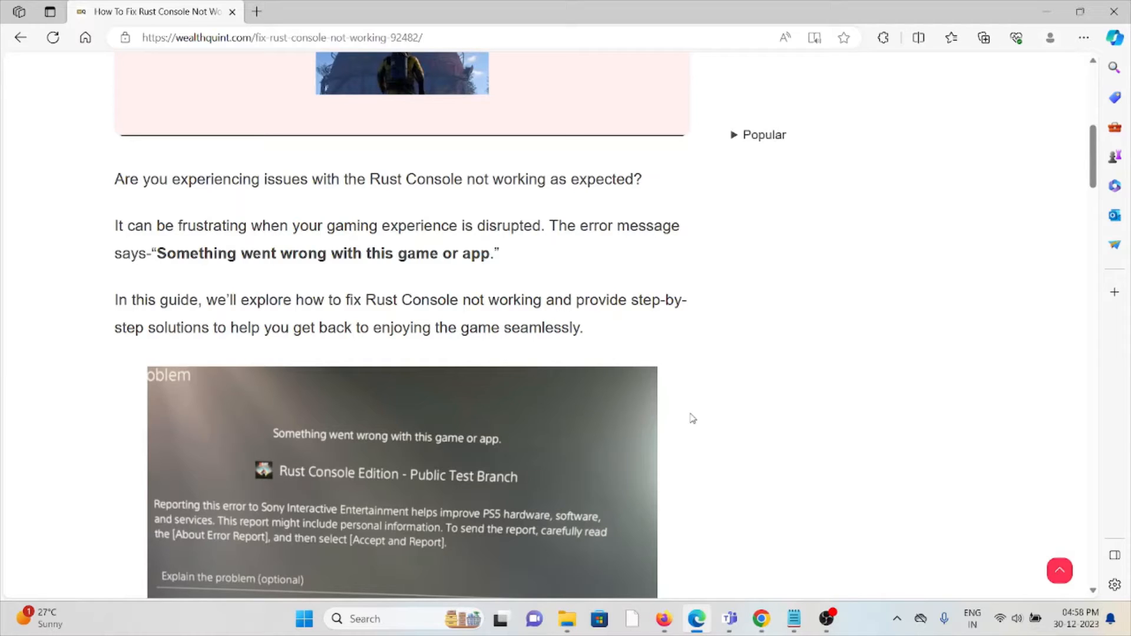
mouse_move(701, 379)
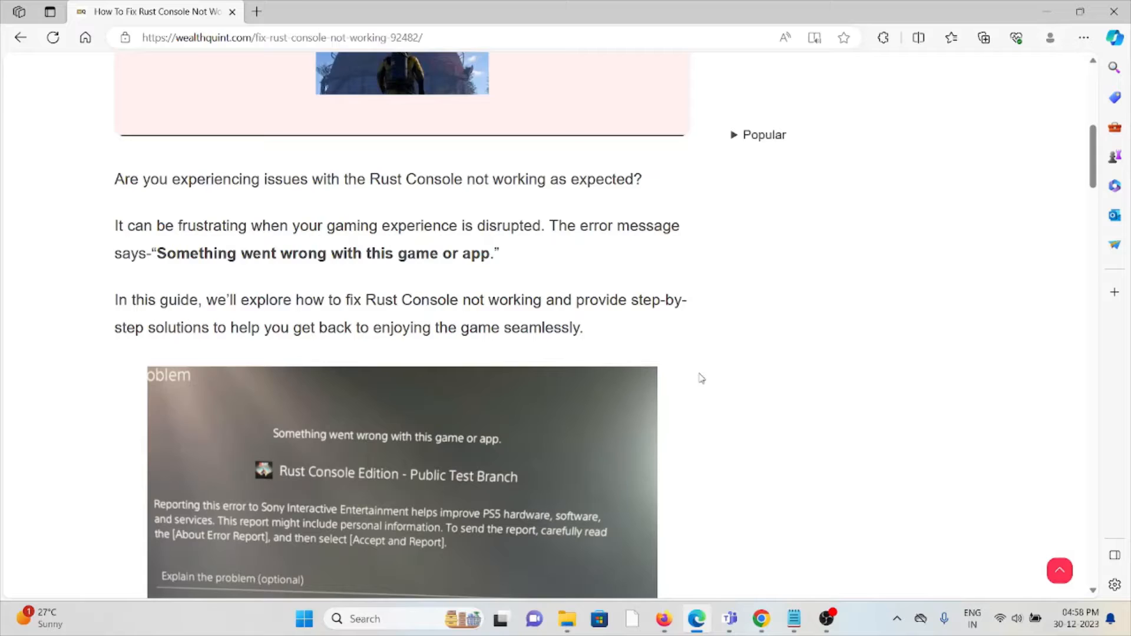
scroll("down", 3)
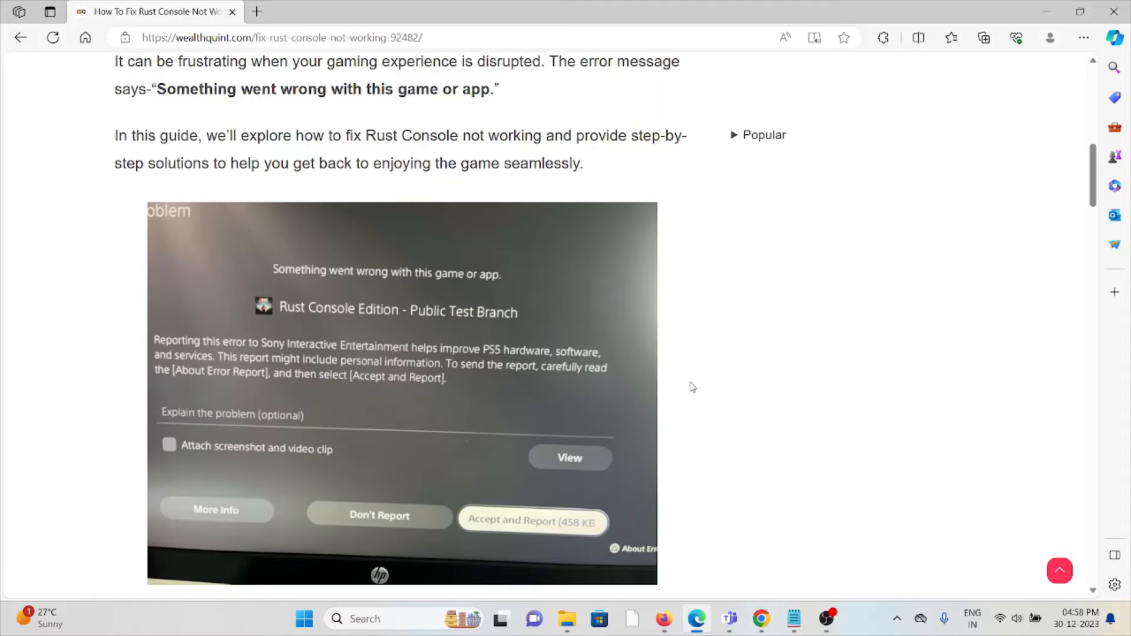
Scroll through the fix summary to fix 1, checking Rust server status on Downdetector.
scroll("down", 3)
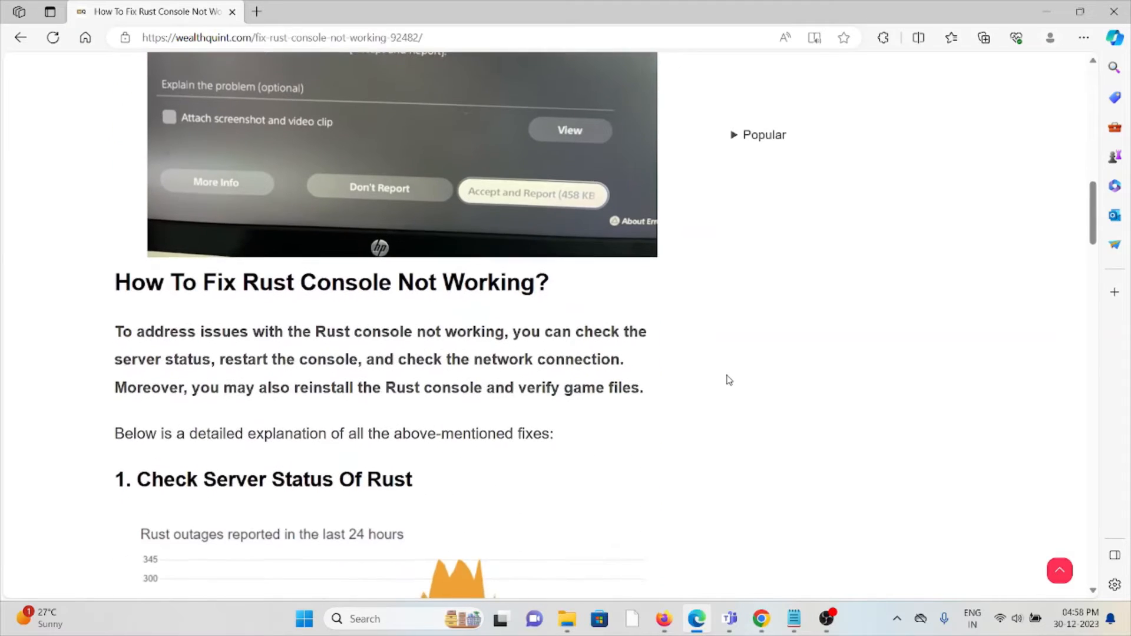
scroll("down", 3)
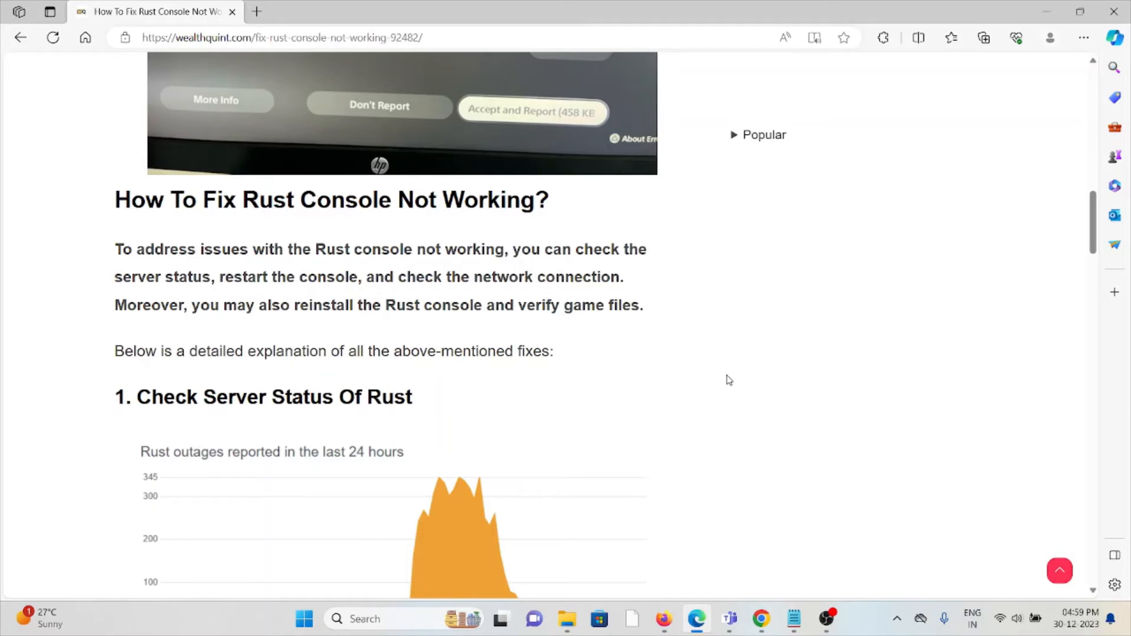
scroll("down", 3)
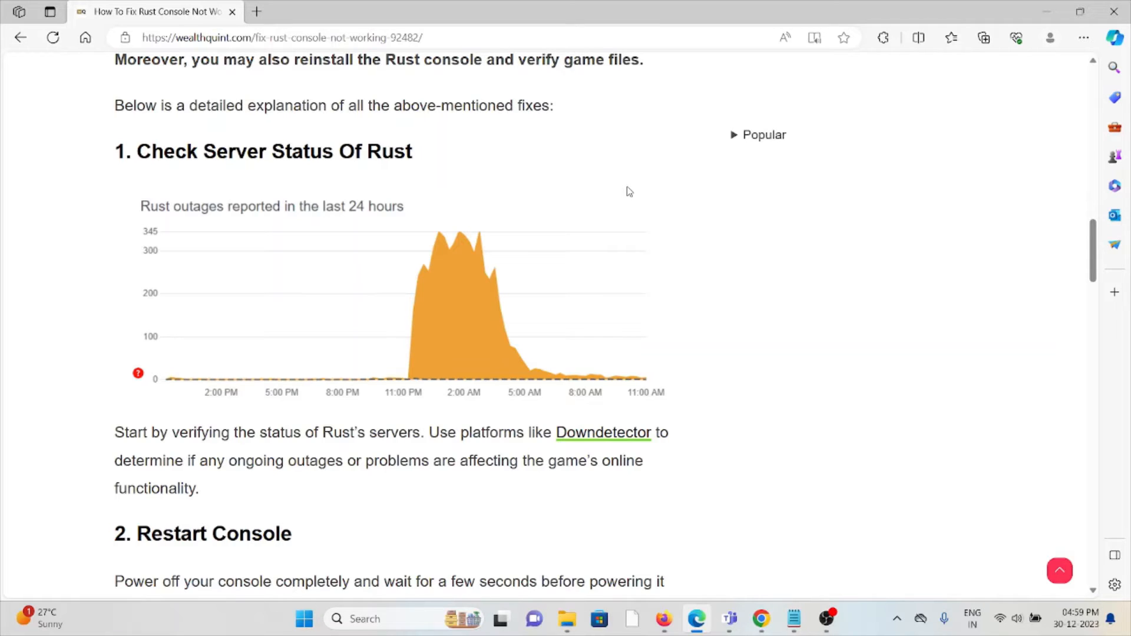
Scroll to fix 2's Xbox and PlayStation restart steps and the start of fix 3.
scroll("down", 3)
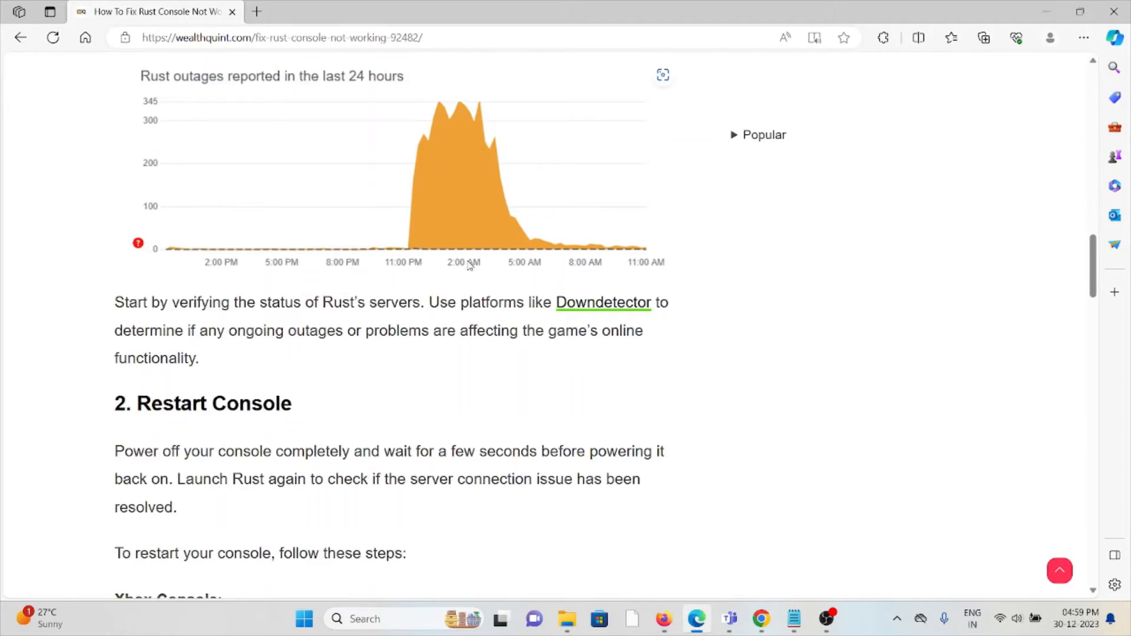
scroll("down", 3)
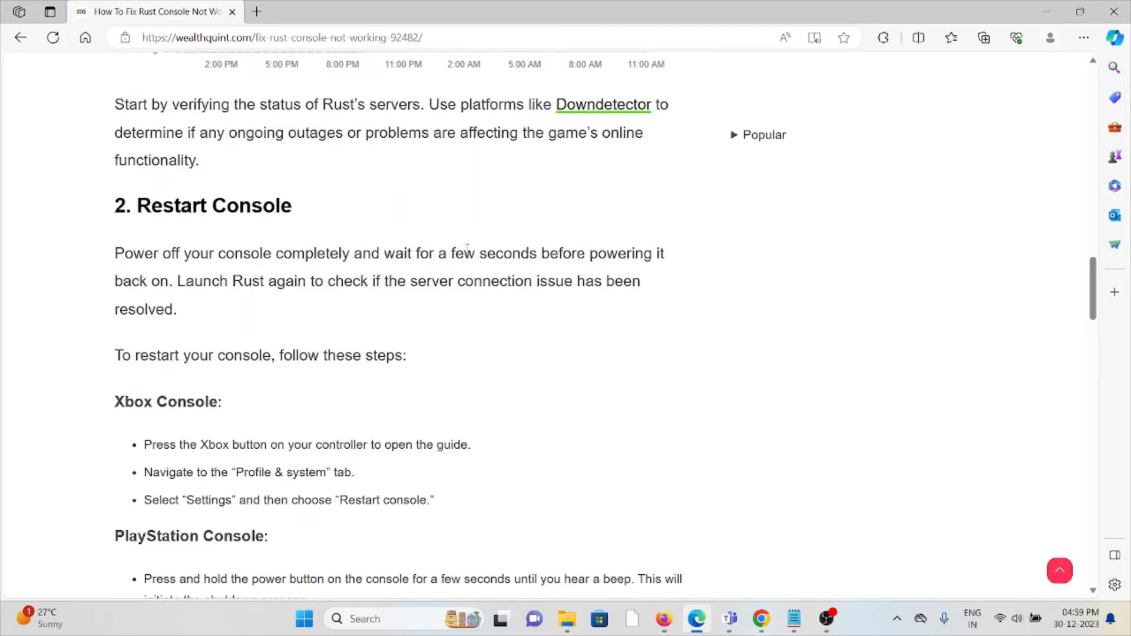
scroll("down", 3)
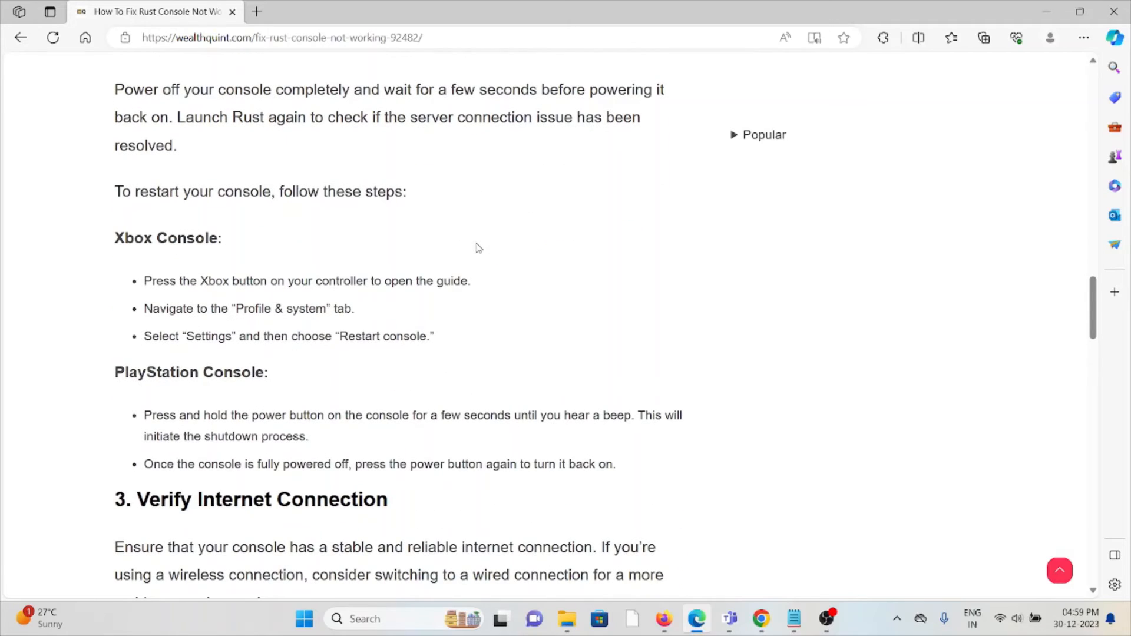
mouse_move(487, 250)
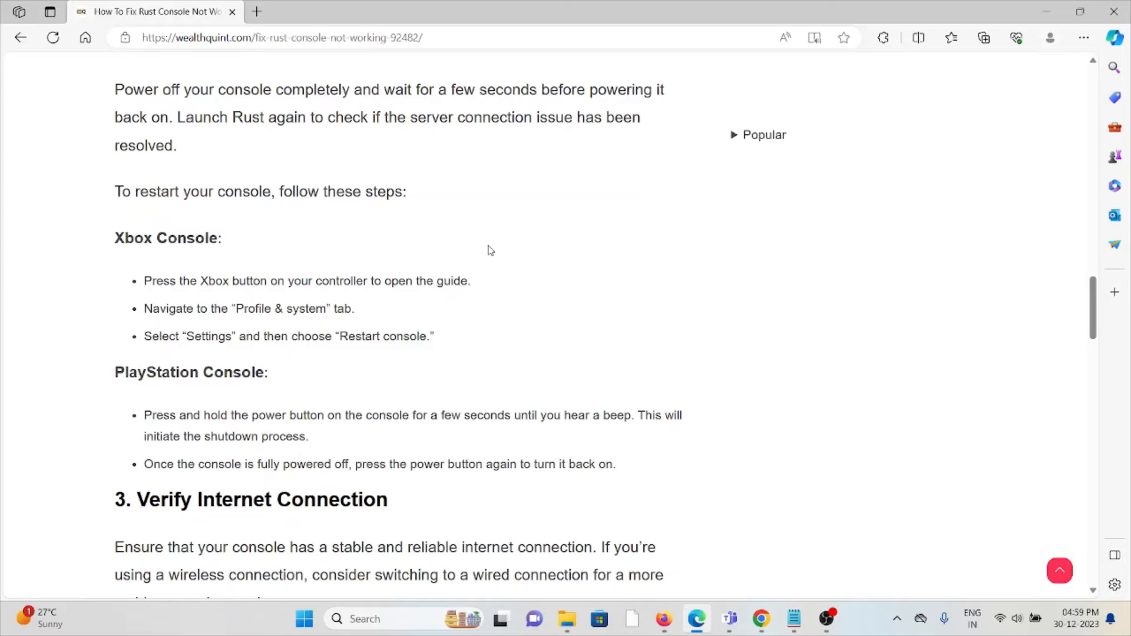
mouse_move(482, 254)
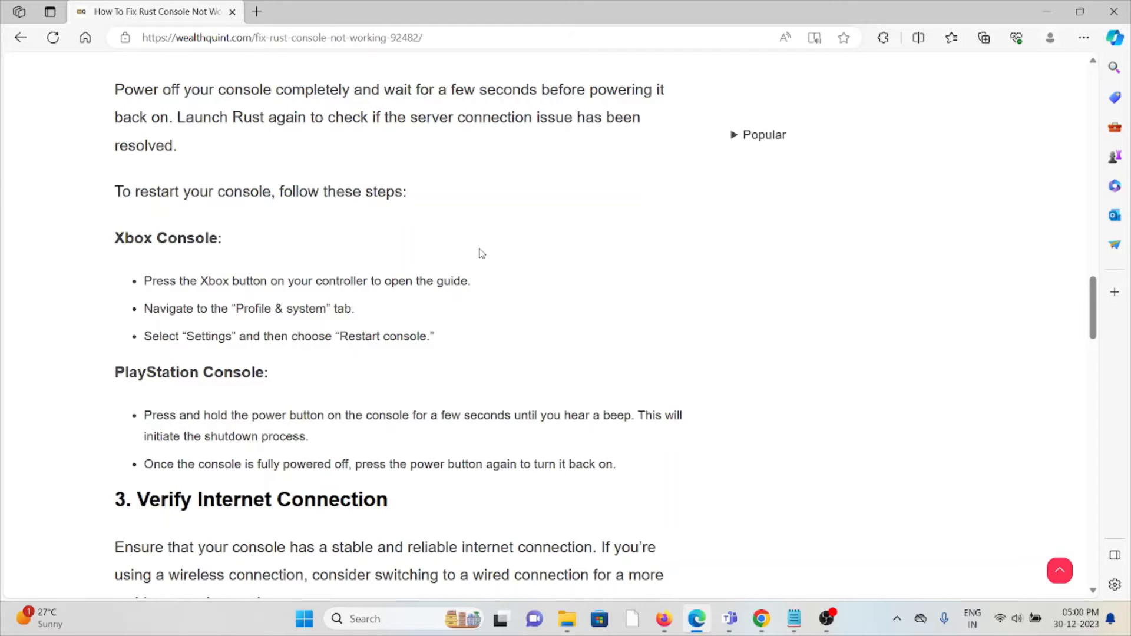
mouse_move(471, 257)
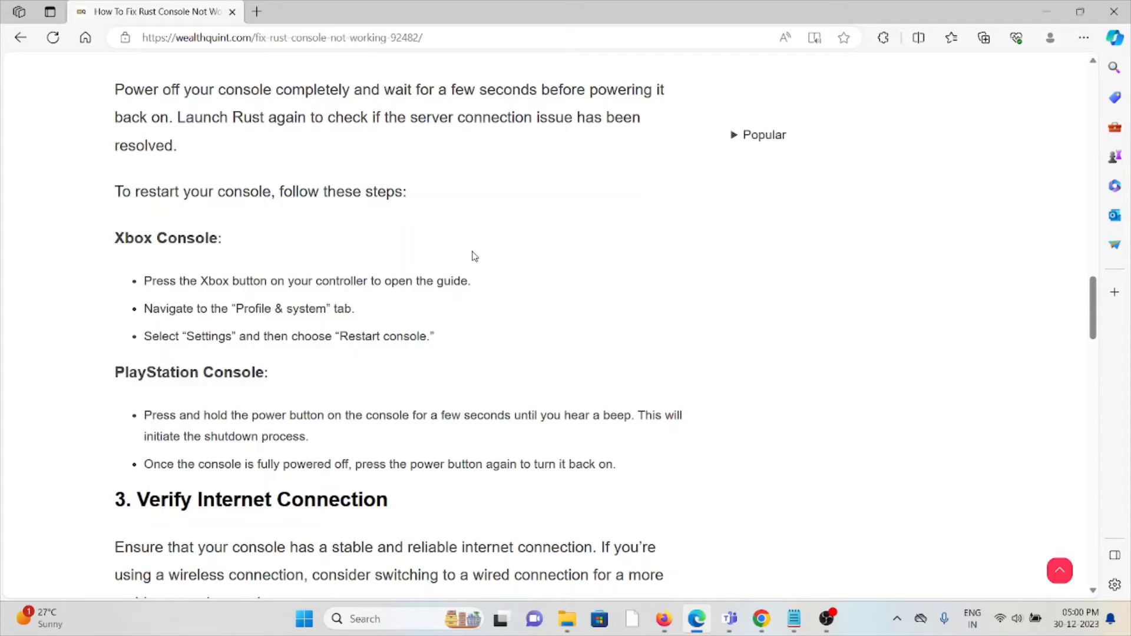
mouse_move(3, 228)
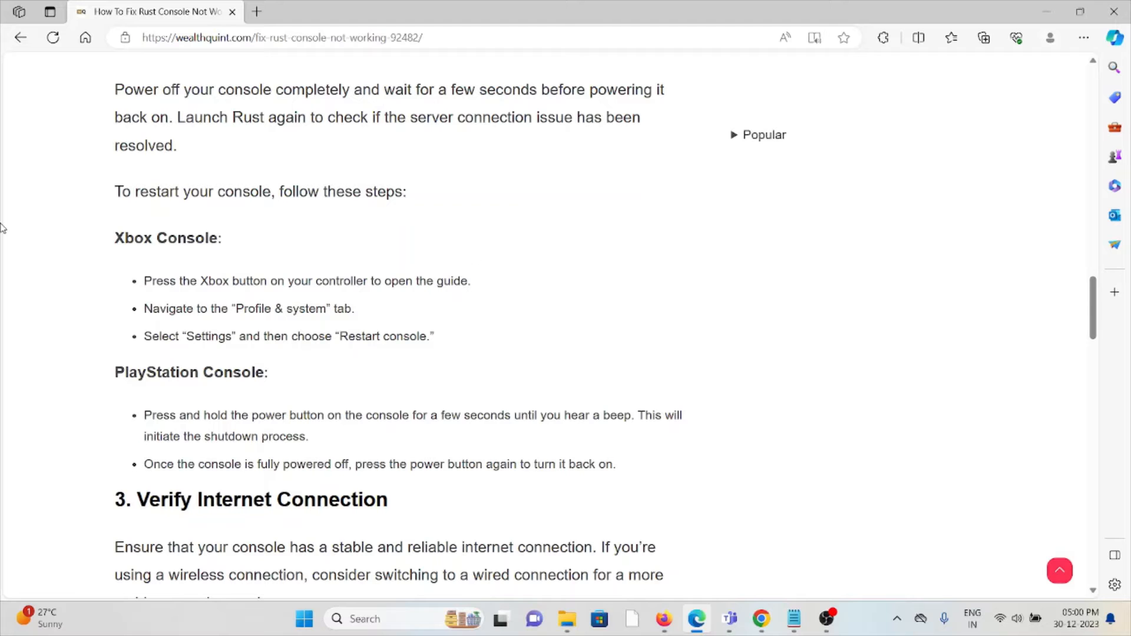
Scroll to fix 3's Wi-Fi router reboot steps and speed-check link.
scroll("down", 3)
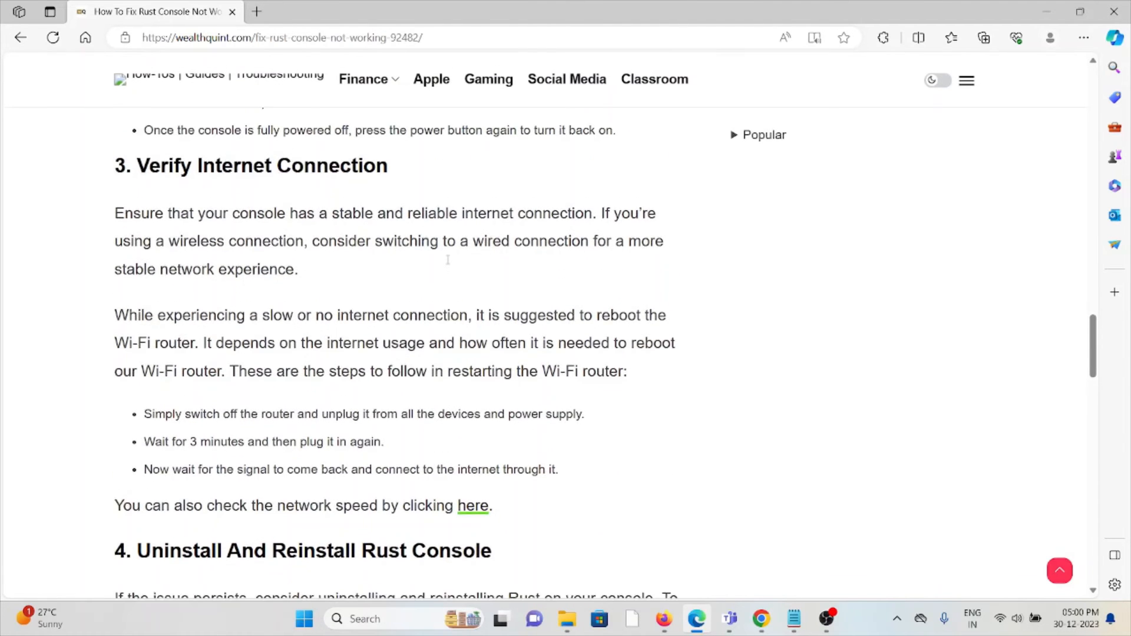
scroll("down", 3)
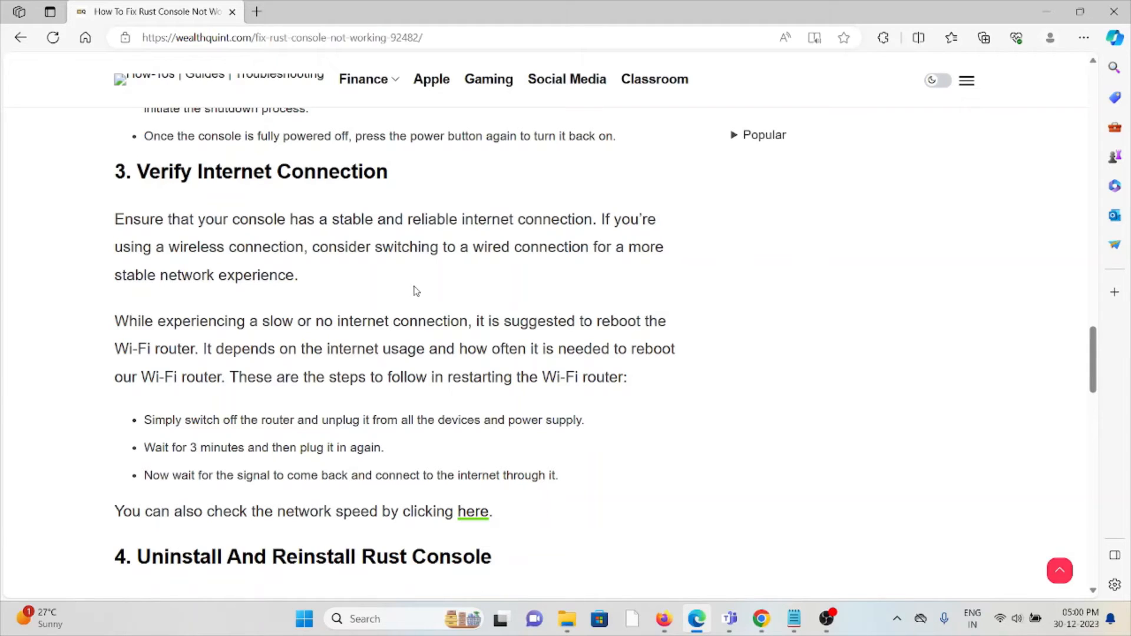
mouse_move(257, 12)
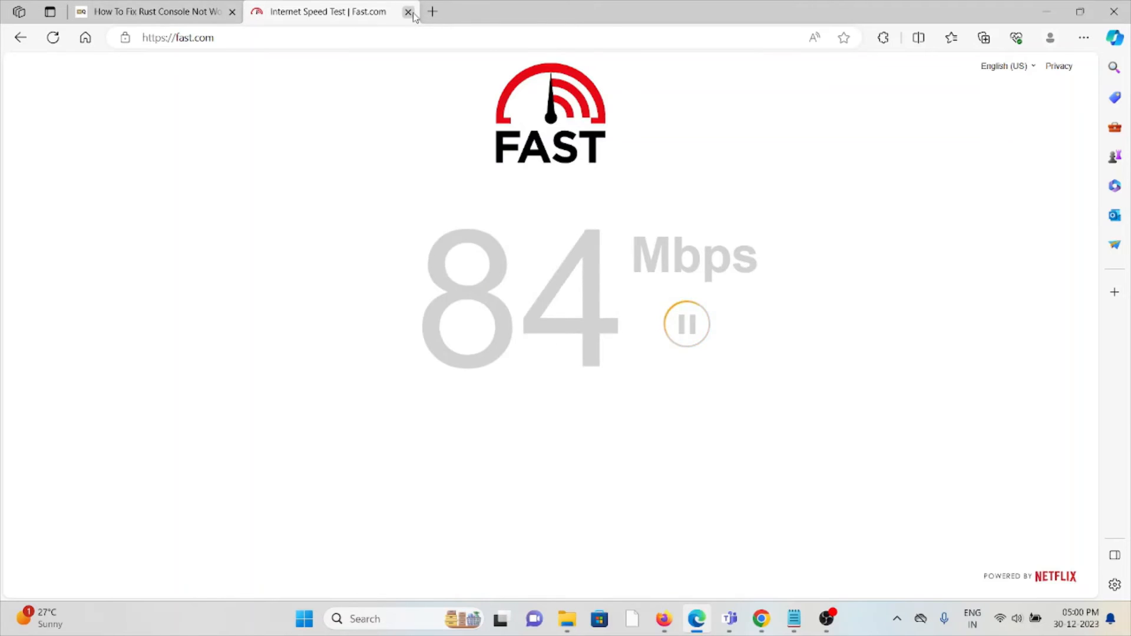
Close the Fast.com tab showing 84 Mbps to return to the article.
left_click(408, 12)
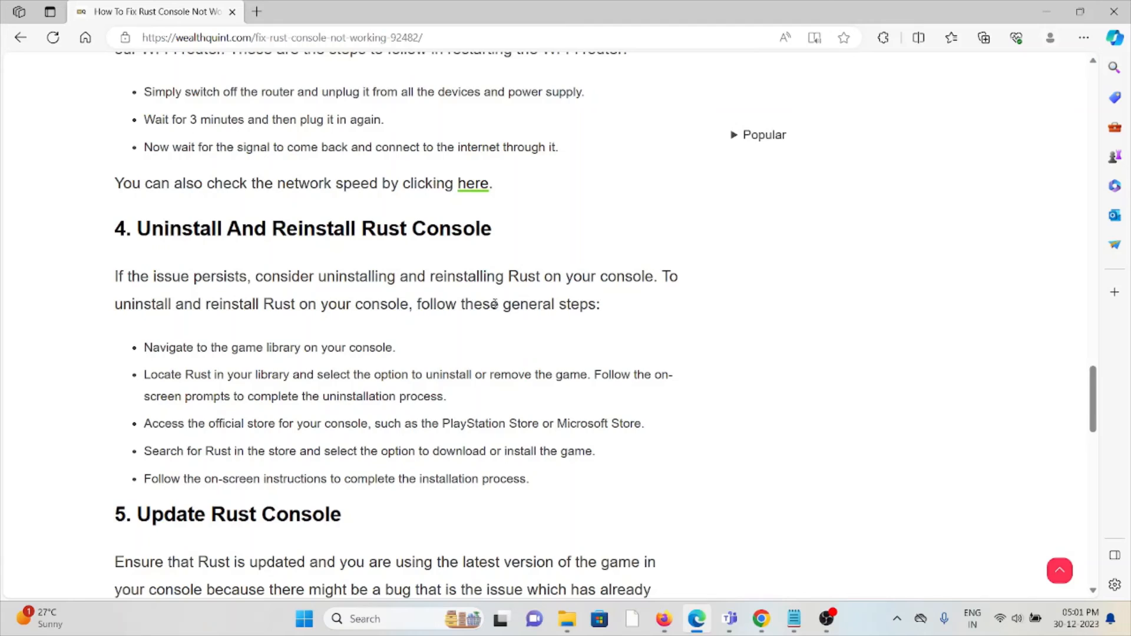
Scroll to fix 5's PlayStation and Xbox update steps and the fix 6 heading.
scroll("down", 3)
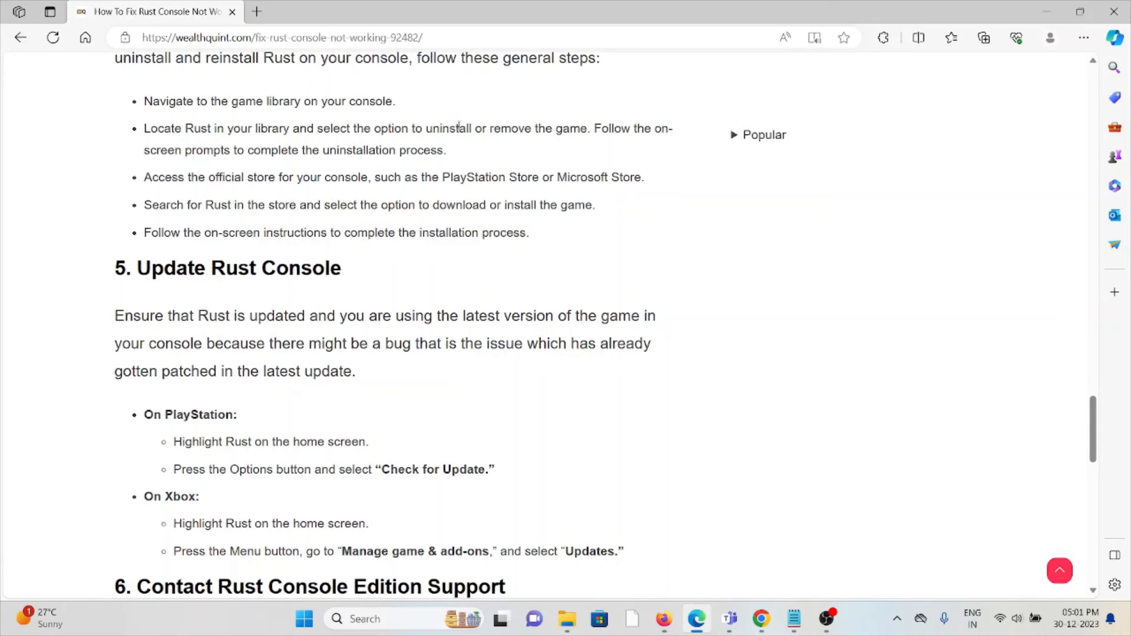
mouse_move(465, 108)
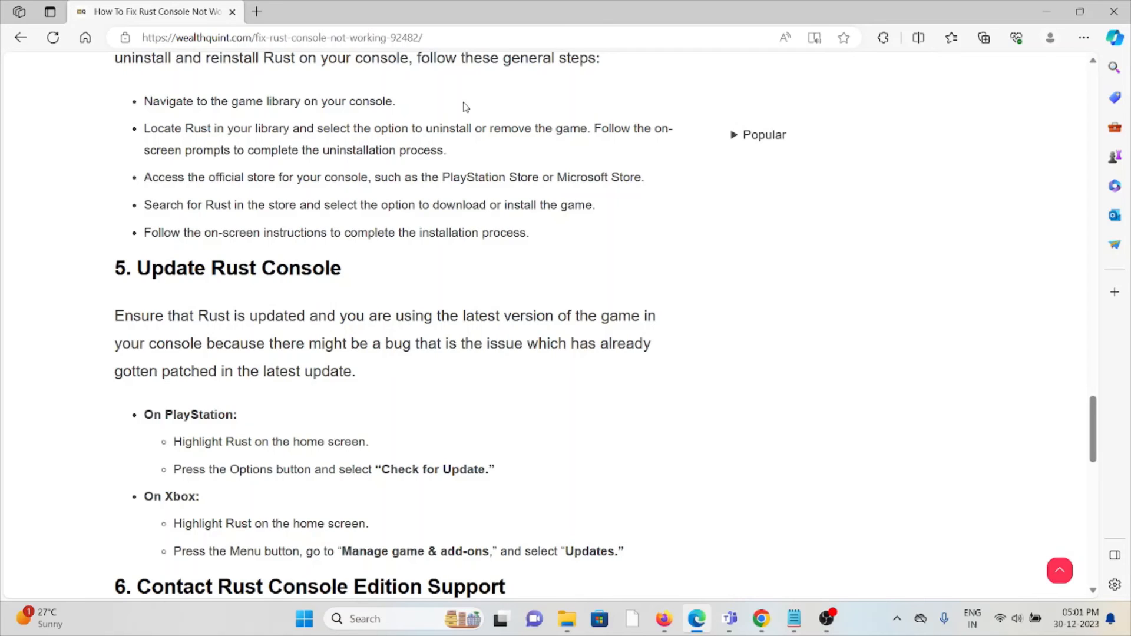
mouse_move(591, 278)
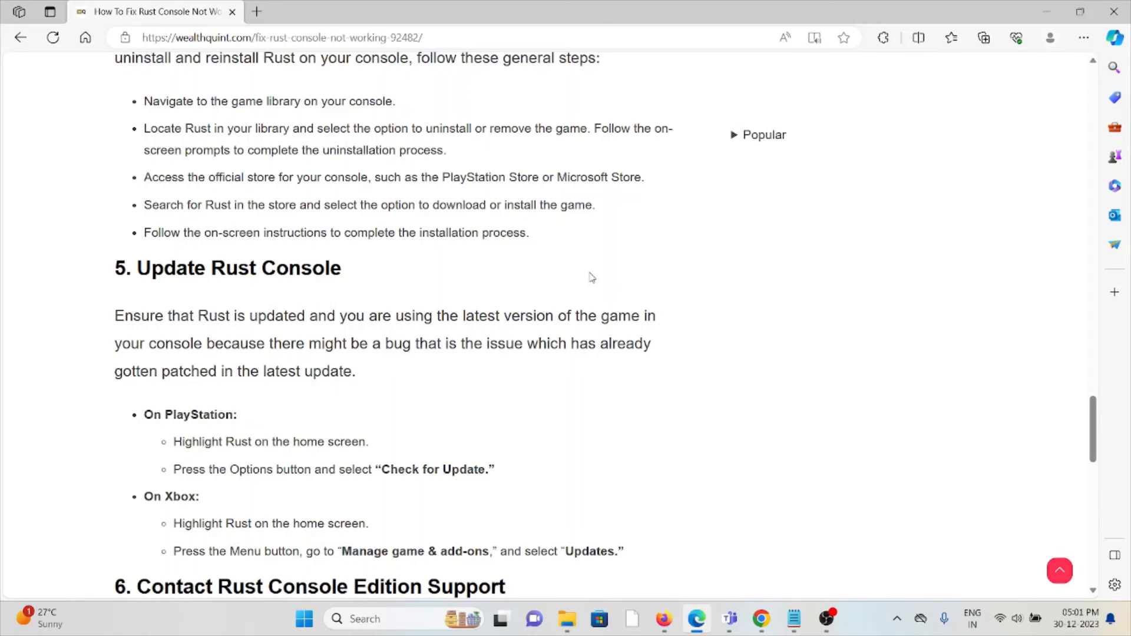
scroll("down", 3)
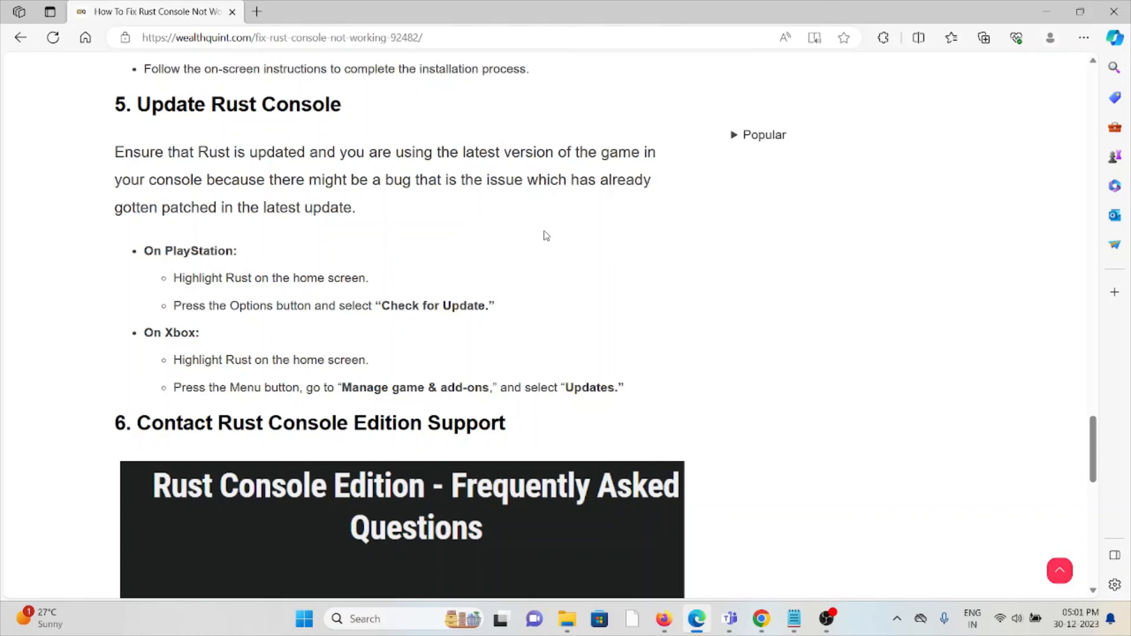
Scroll to fix 6's Rust Console Edition FAQ image, then scroll back up.
scroll("down", 3)
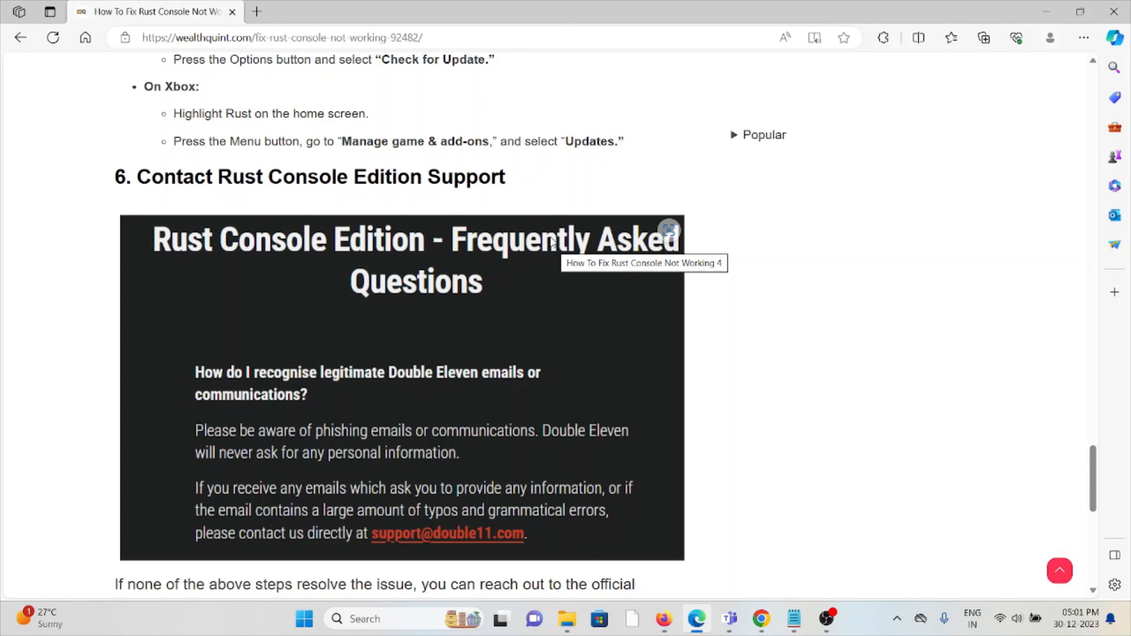
scroll("down", 3)
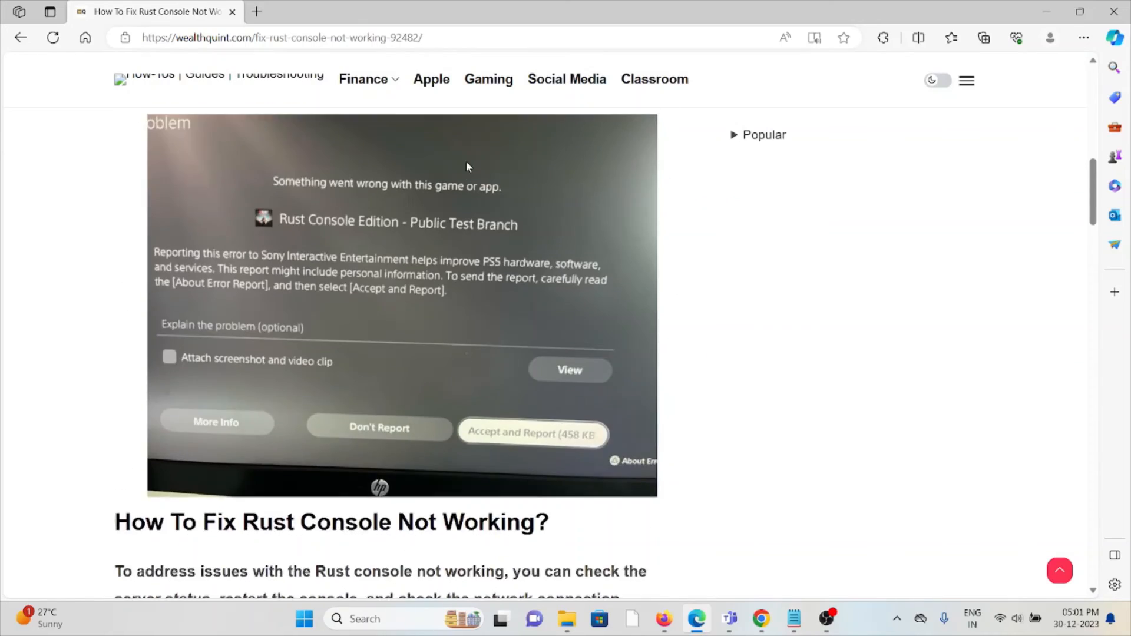
scroll("up", 3)
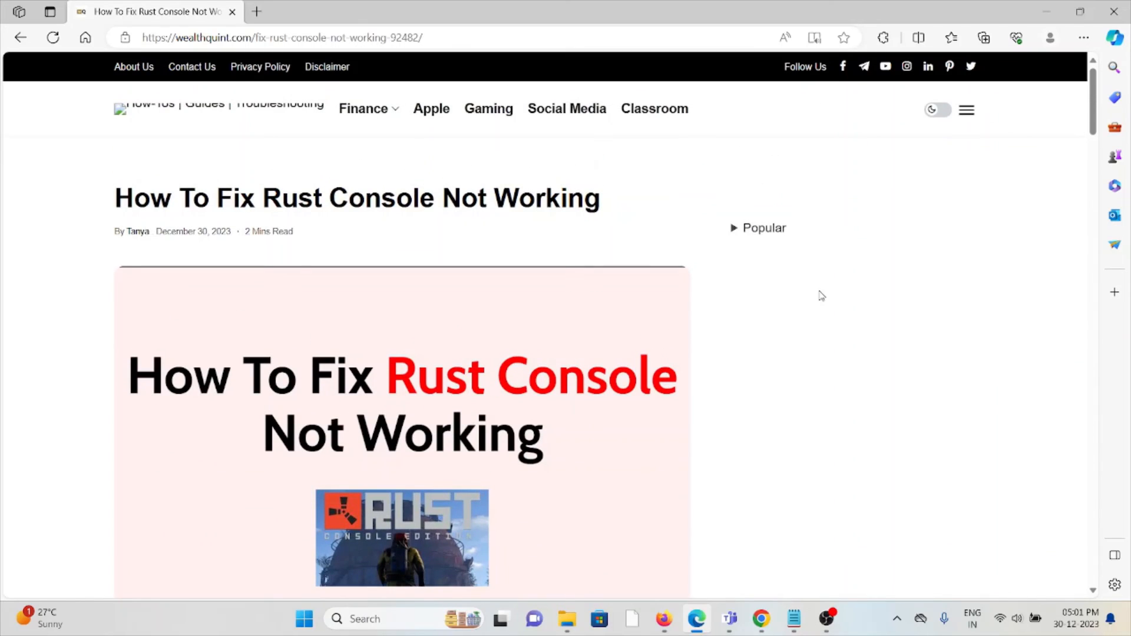